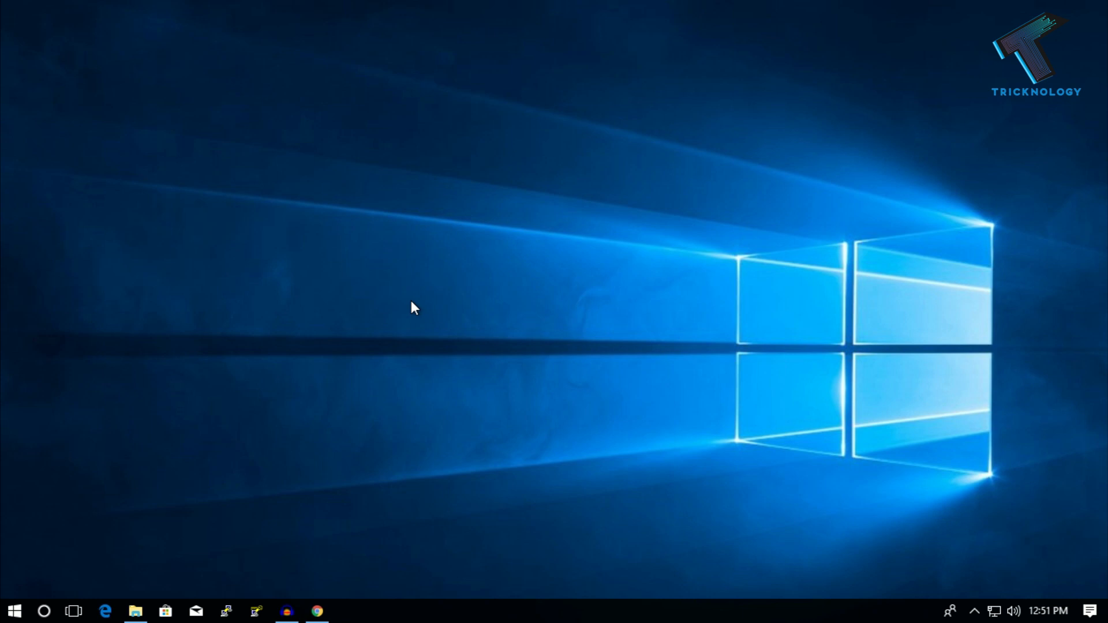
- Open D:\Shutdown in File Explorer and expand the New submenu in the empty folder
click(135, 611)
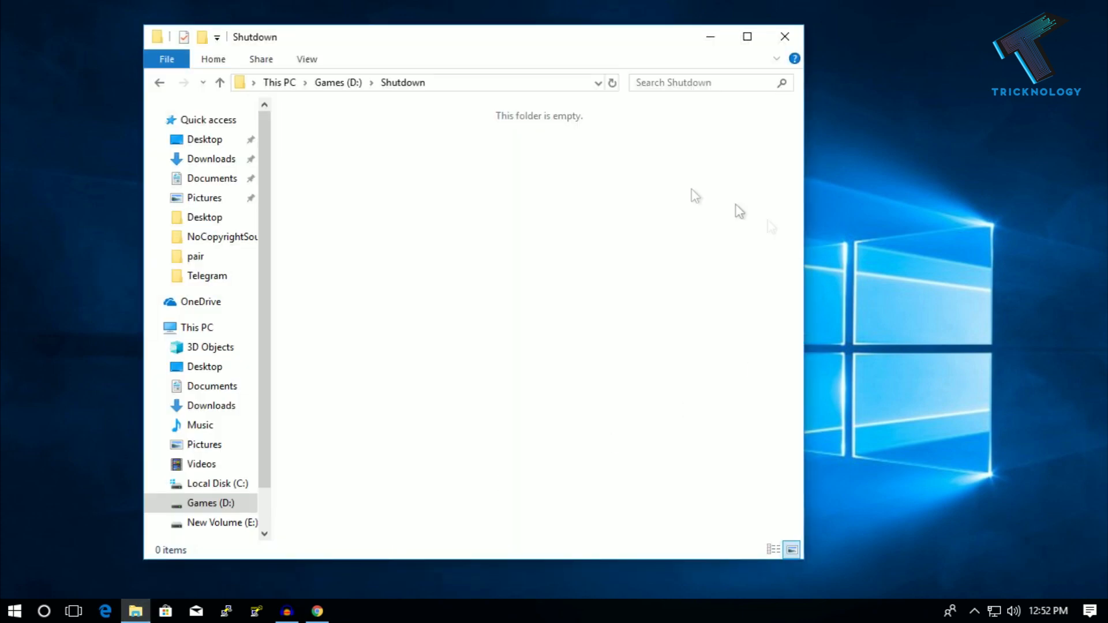
right_click(407, 184)
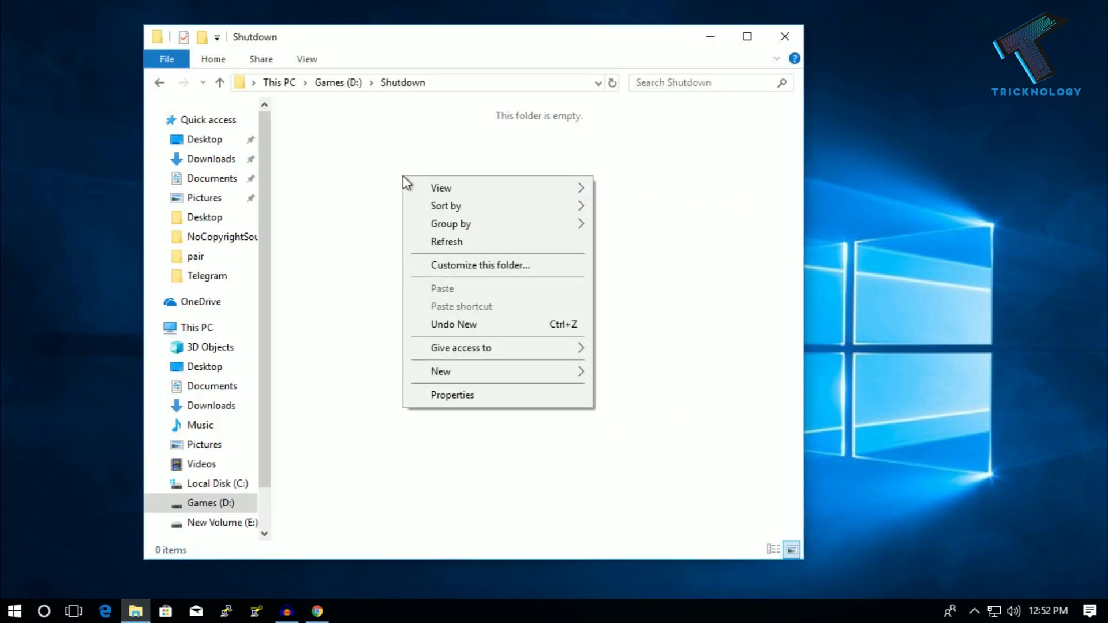
click(441, 371)
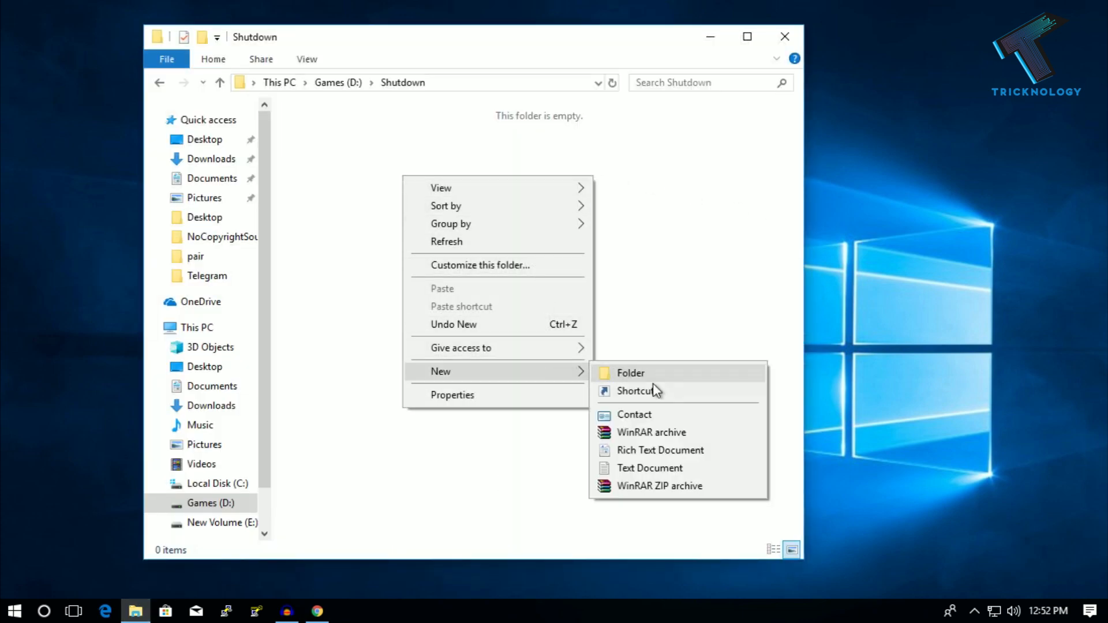
- Start a new shortcut with target 'shutdown -s -t 600', correcting the delay typo
click(635, 391)
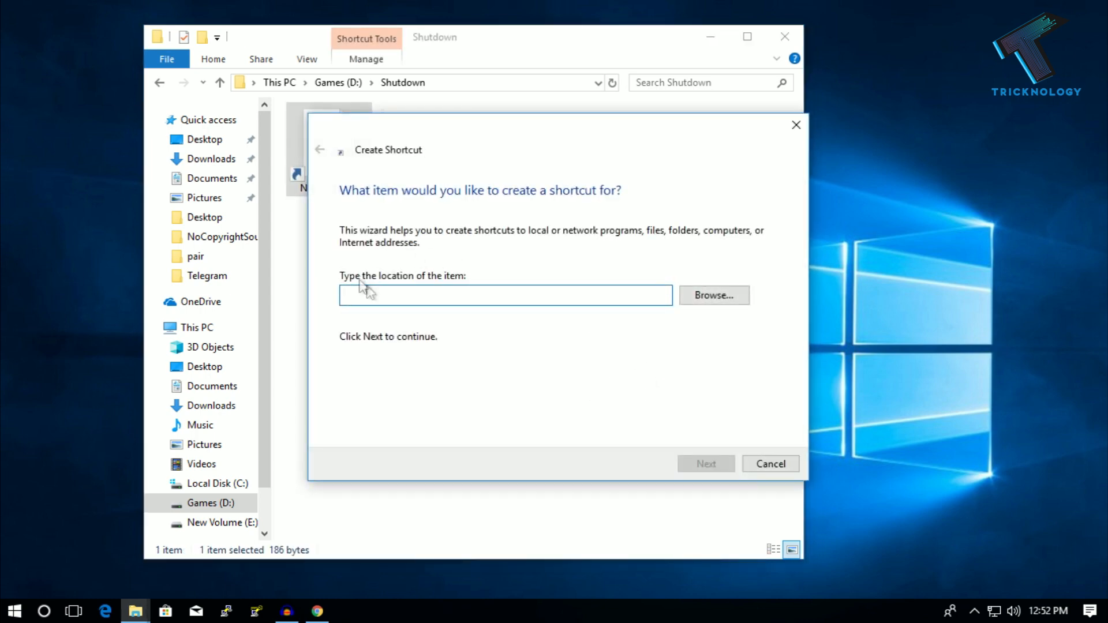
text(shutdown -s)
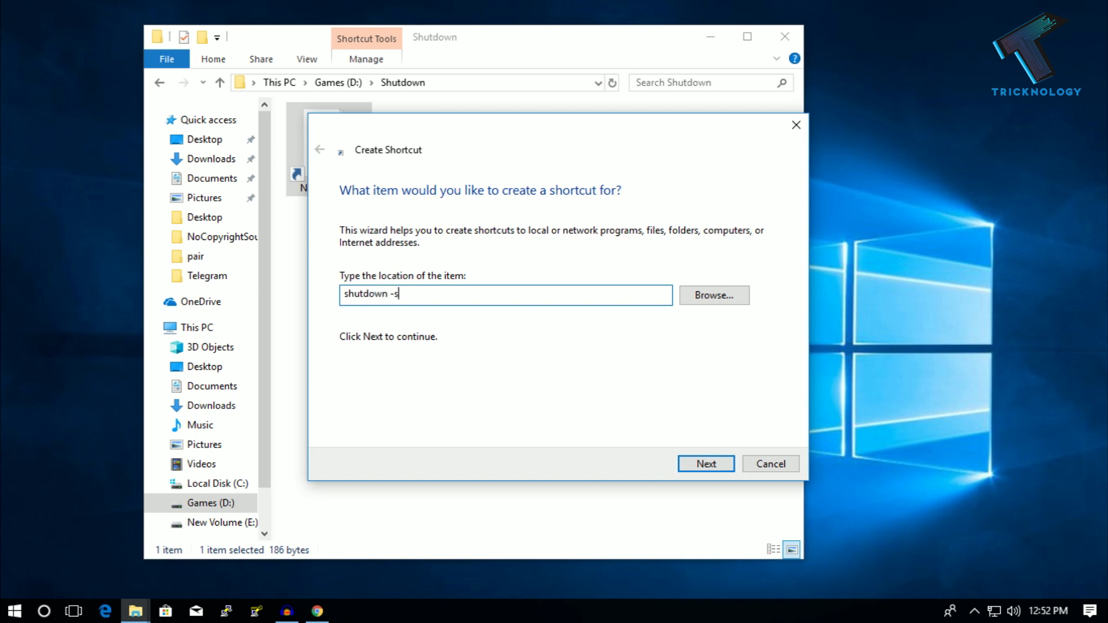
text(-t)
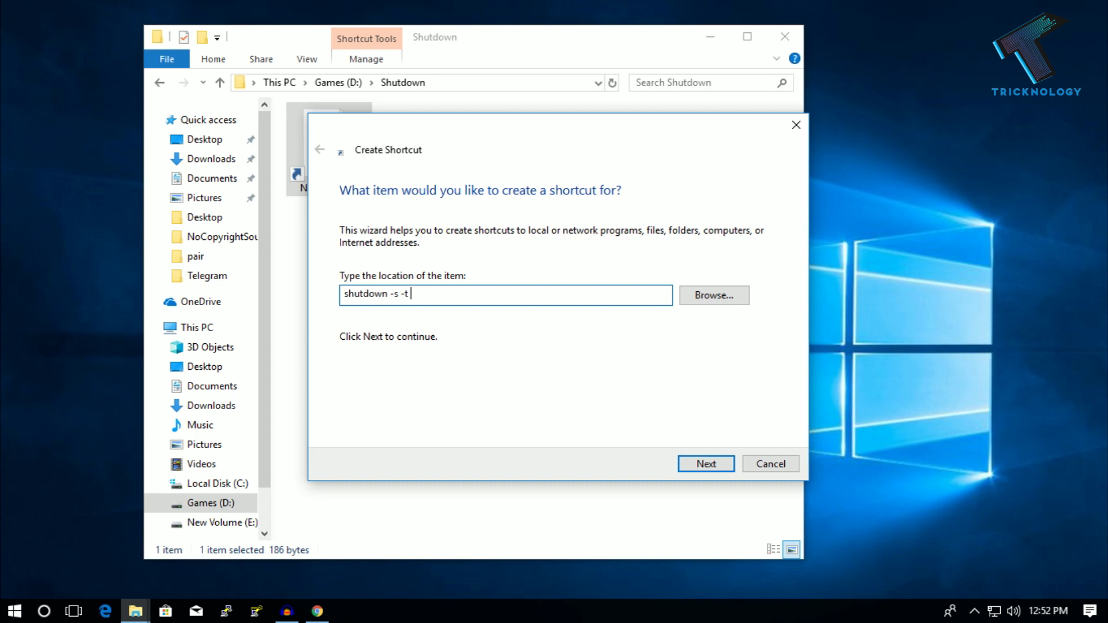
text(6)
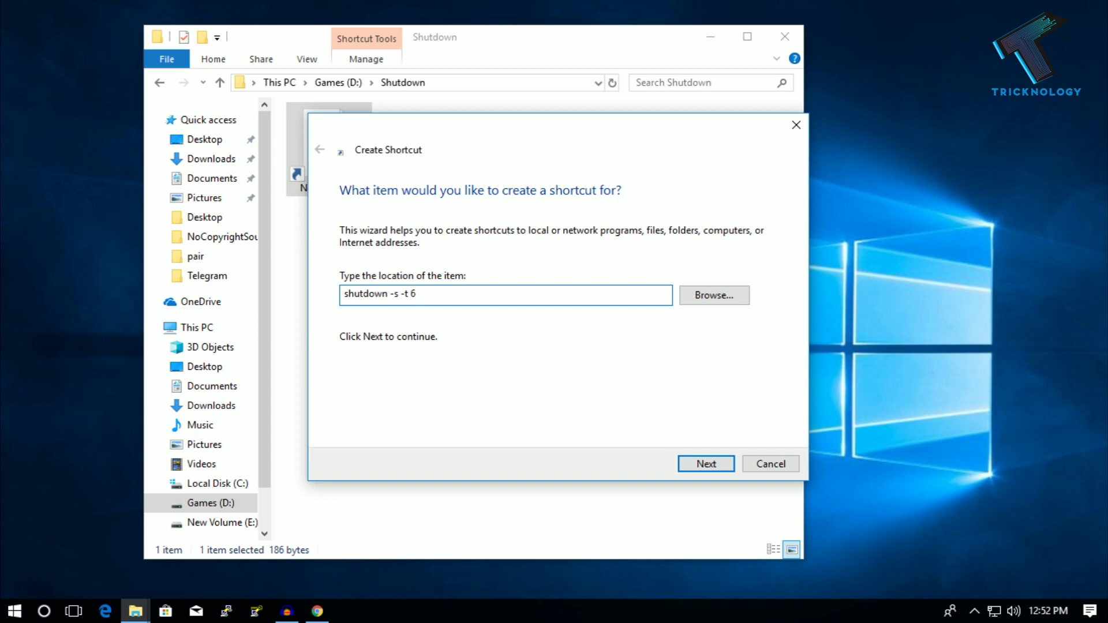
text(0)
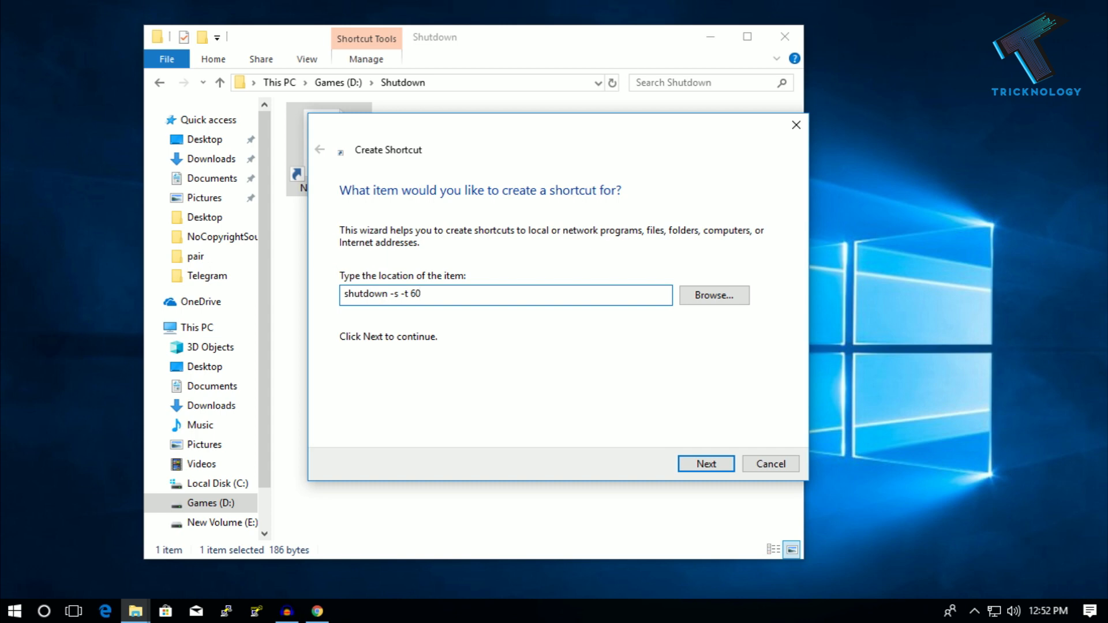
key(Backspace)
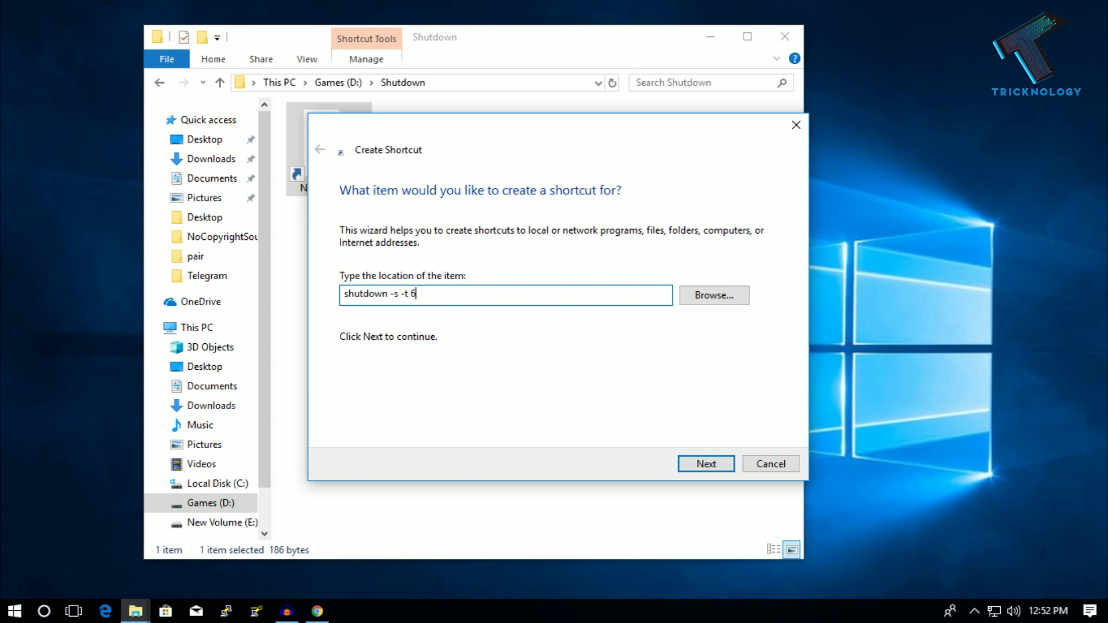
text(00)
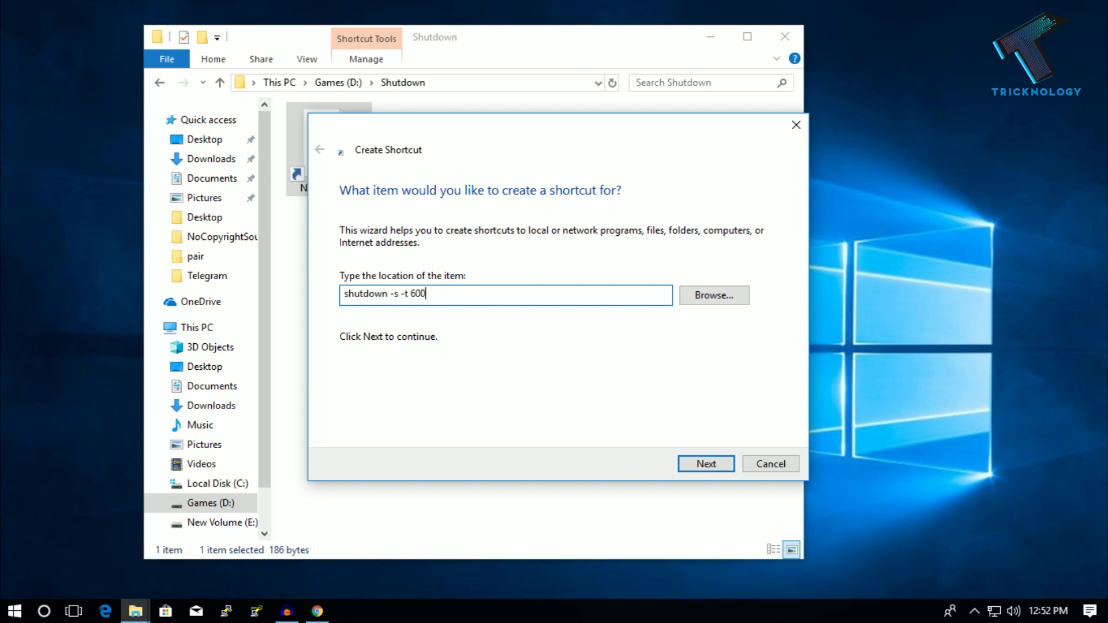
click(705, 464)
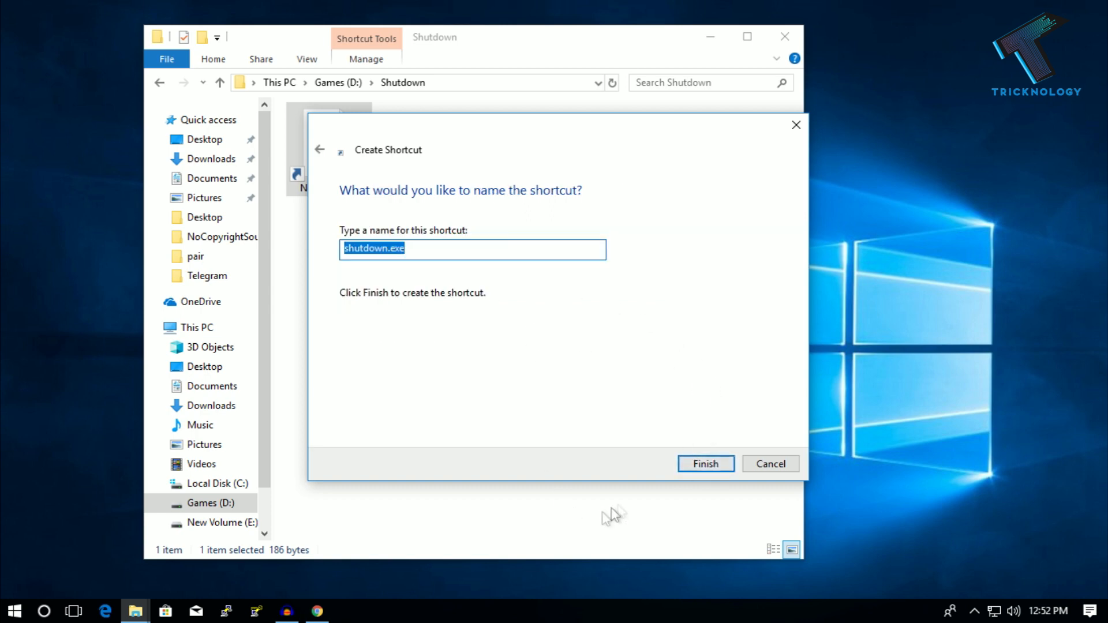
- Finish the wizard keeping the name shutdown.exe, then check the new shortcut's context menu
click(704, 463)
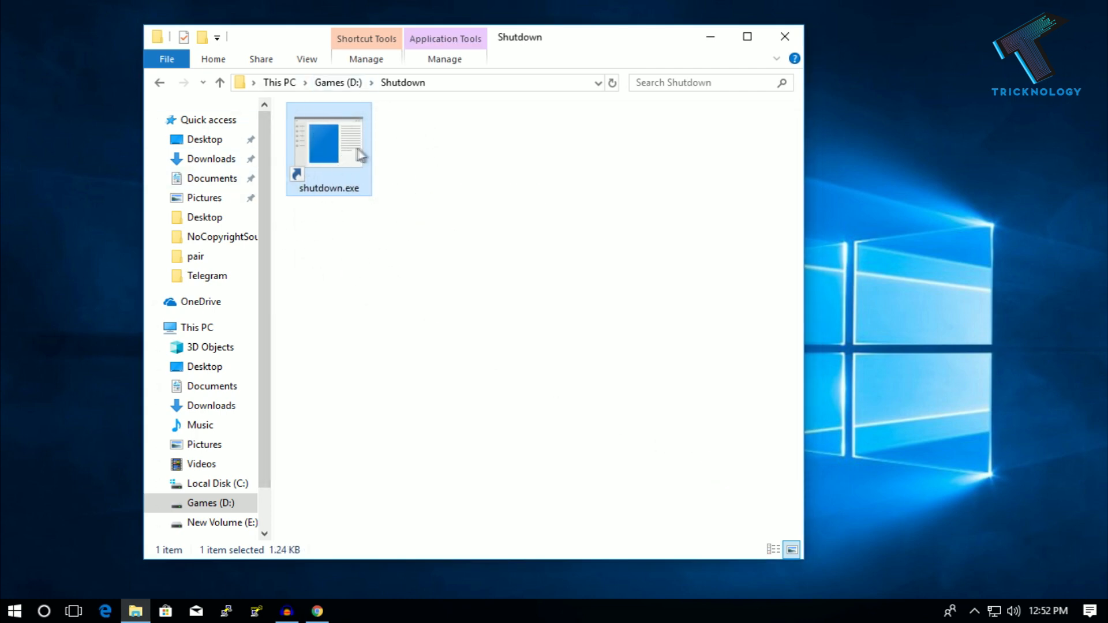
mouse_move(352, 157)
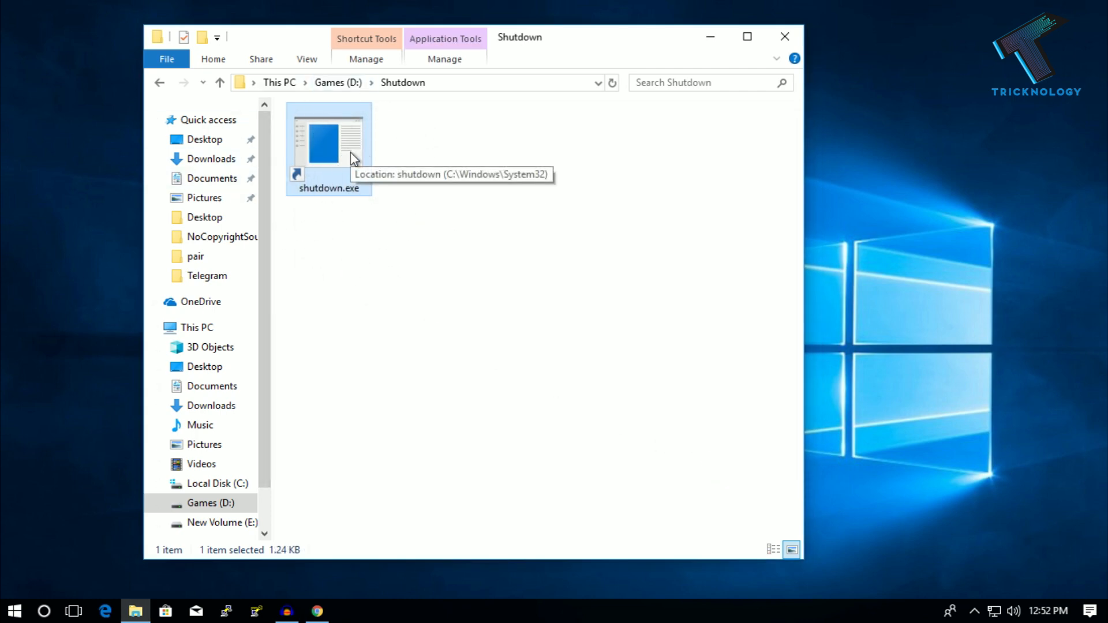
right_click(328, 141)
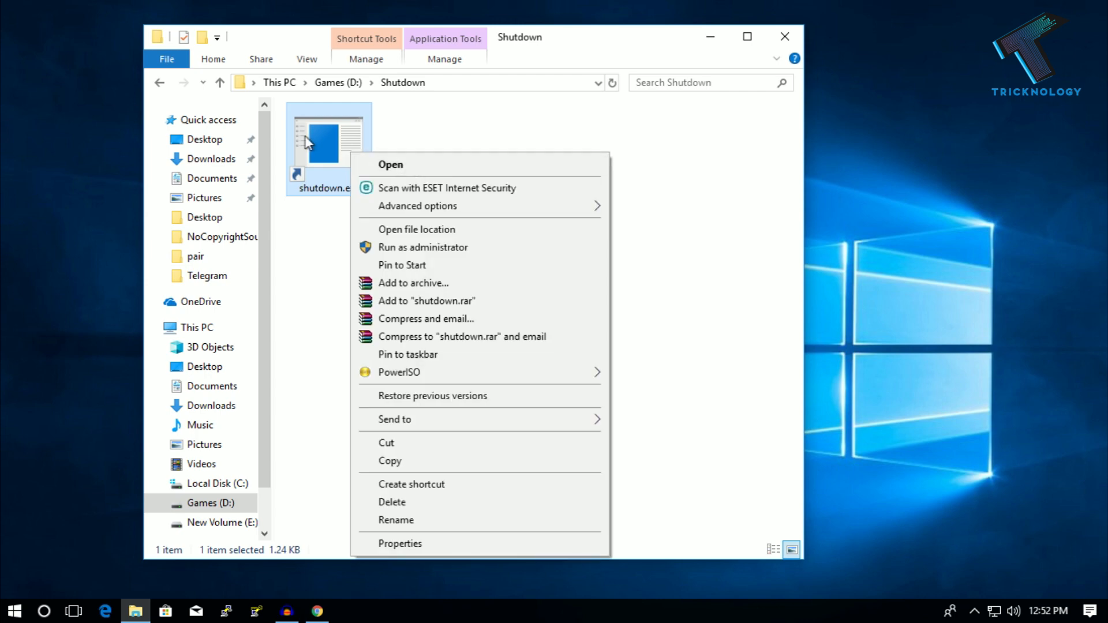
mouse_move(453, 139)
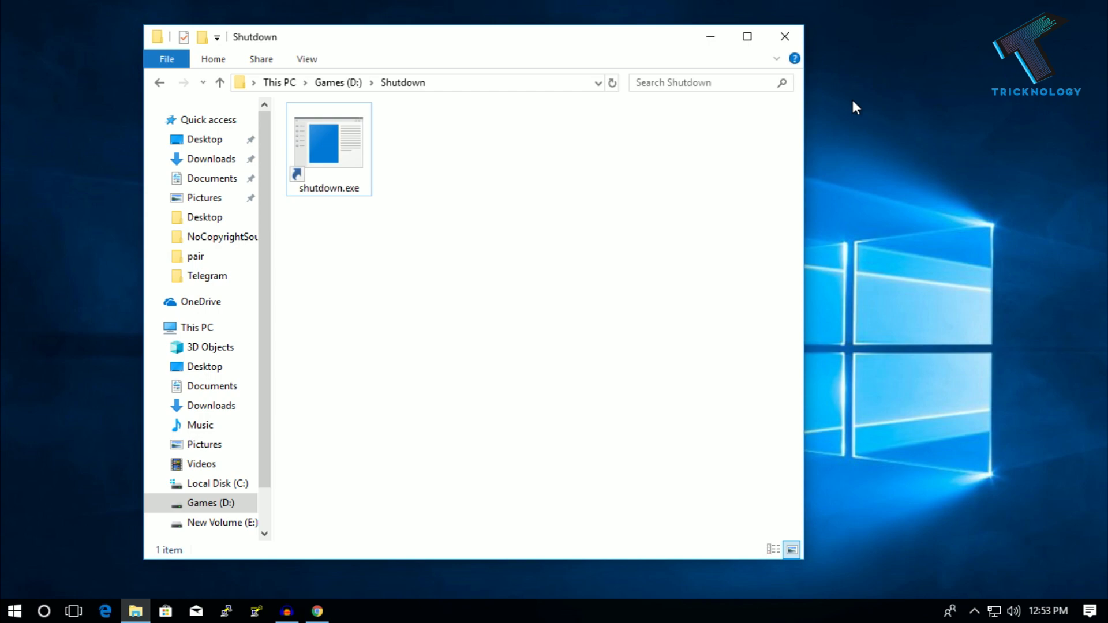
click(14, 611)
text(sj)
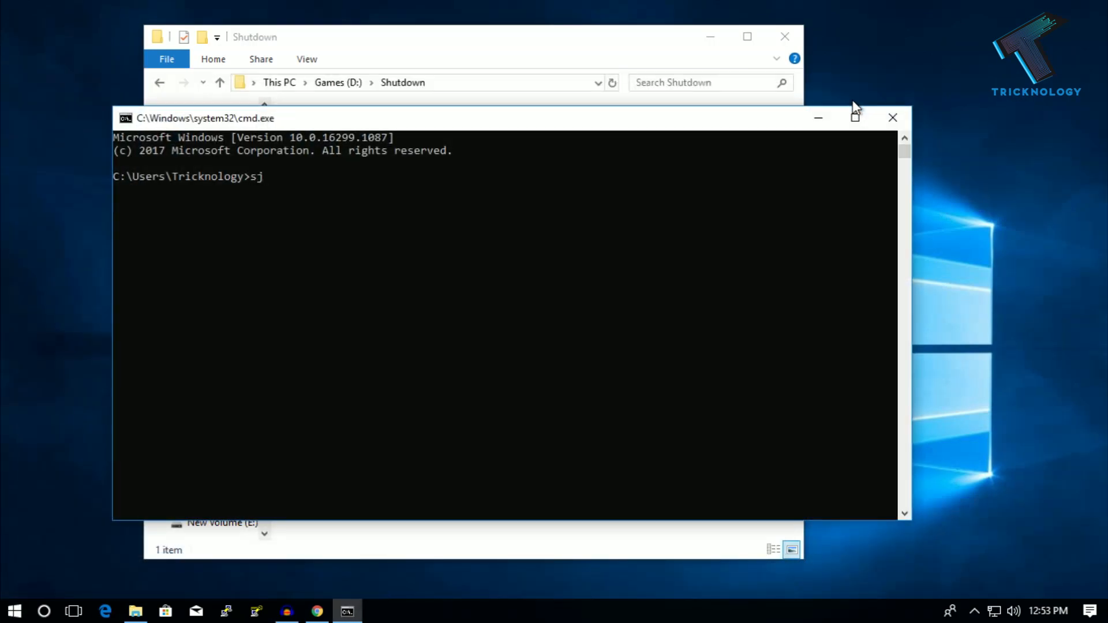
text(shutdown)
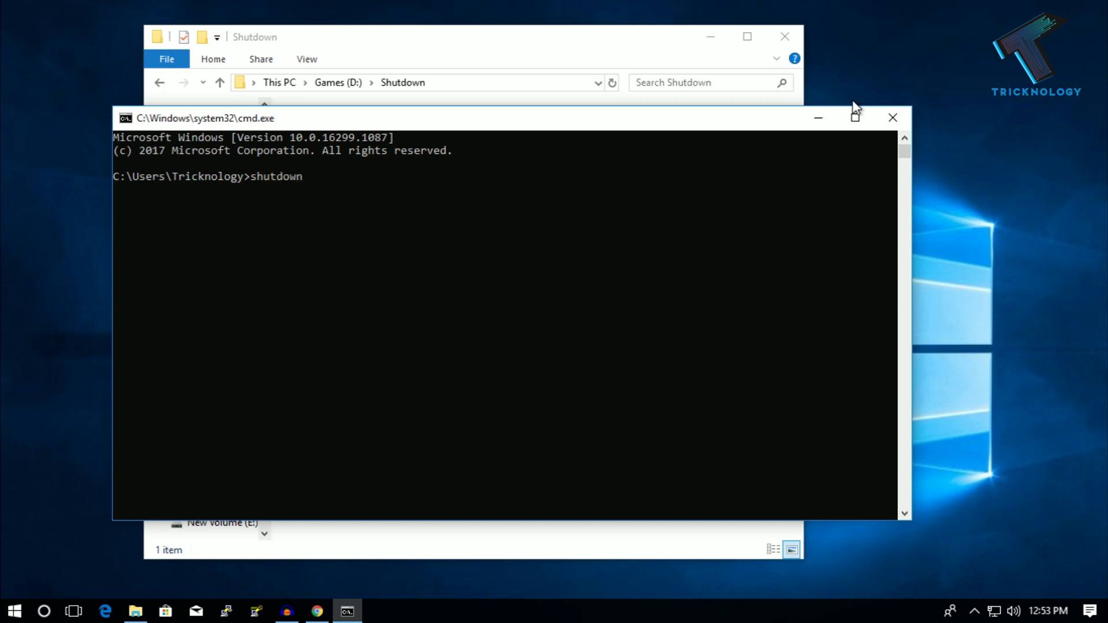
text(-s 0t)
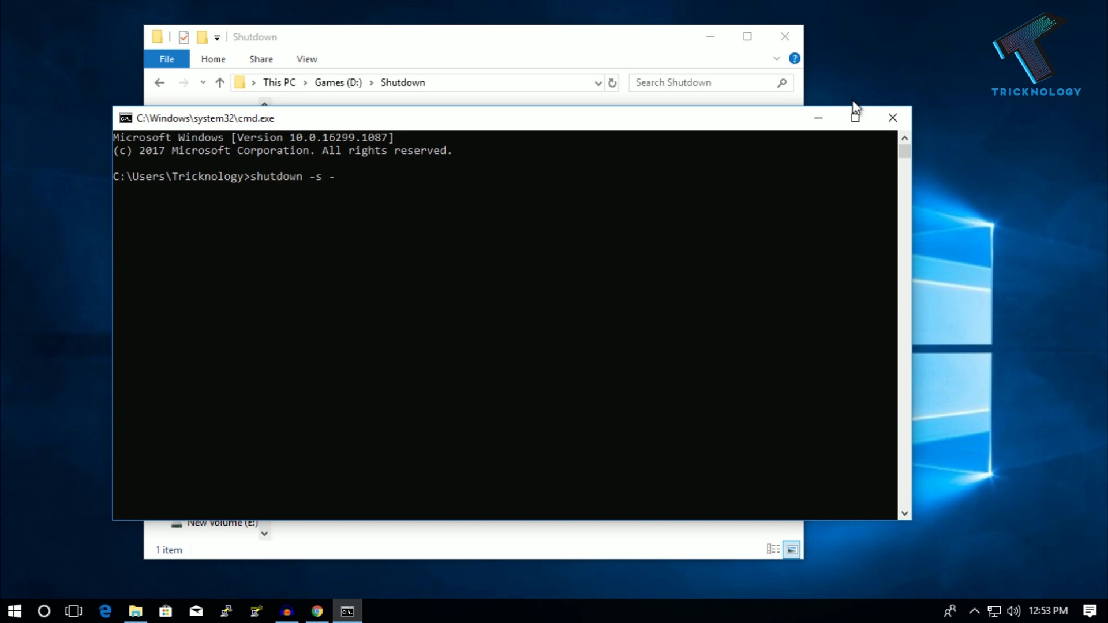
text(t 6)
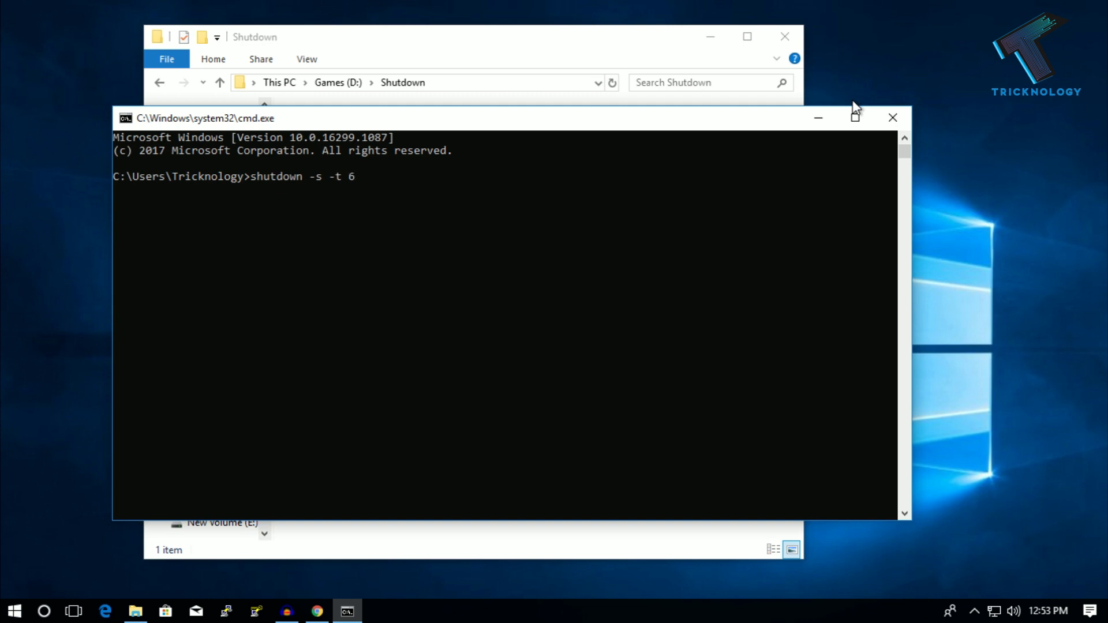
text(00)
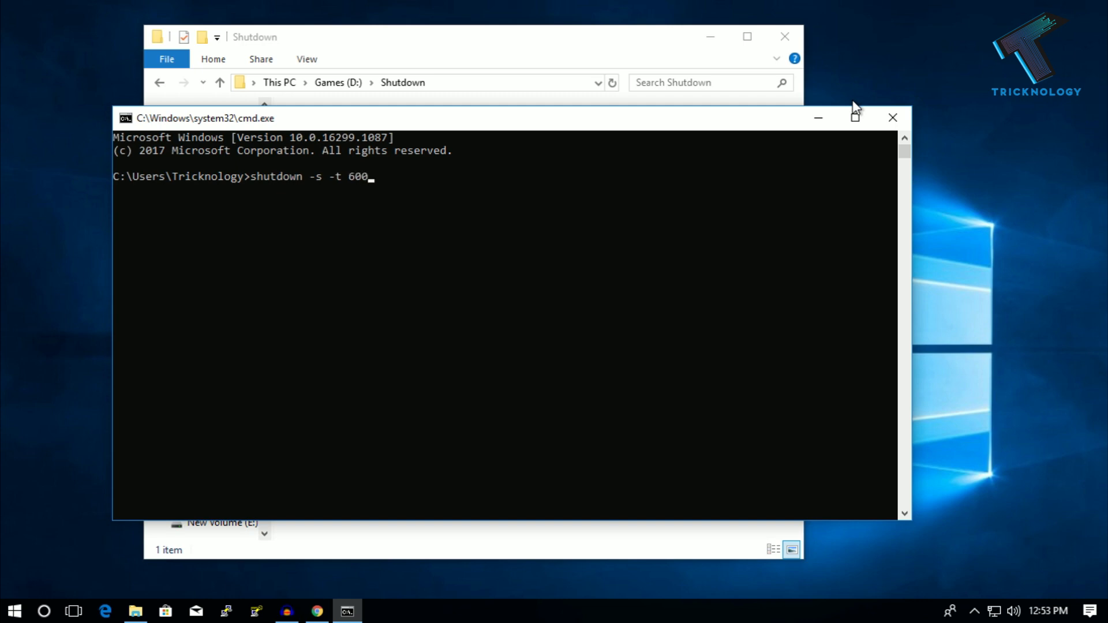
mouse_move(897, 113)
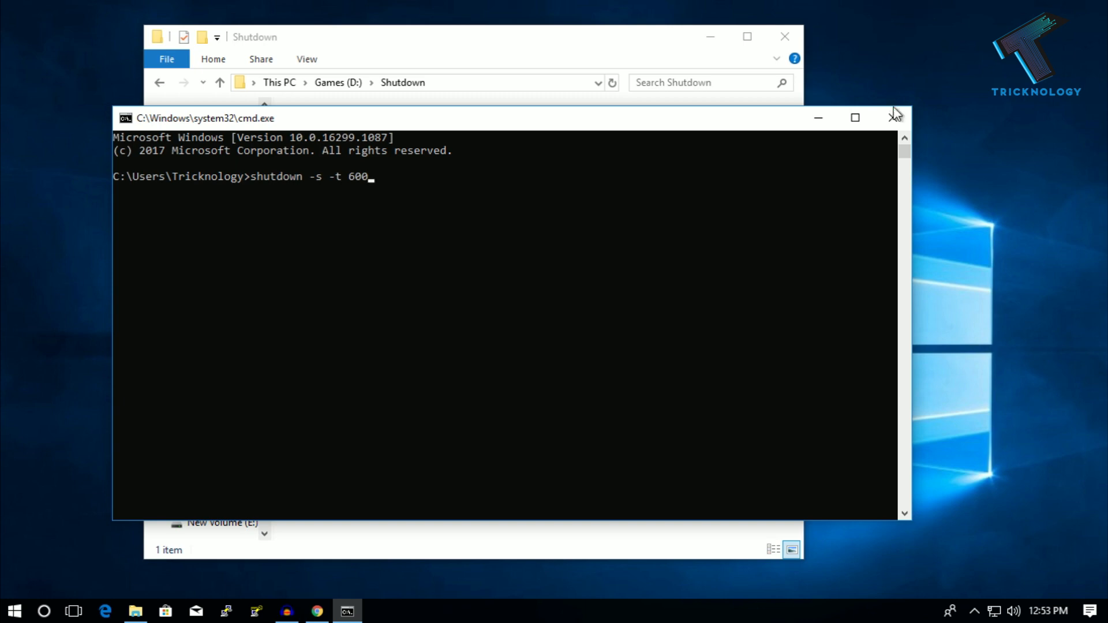
click(895, 117)
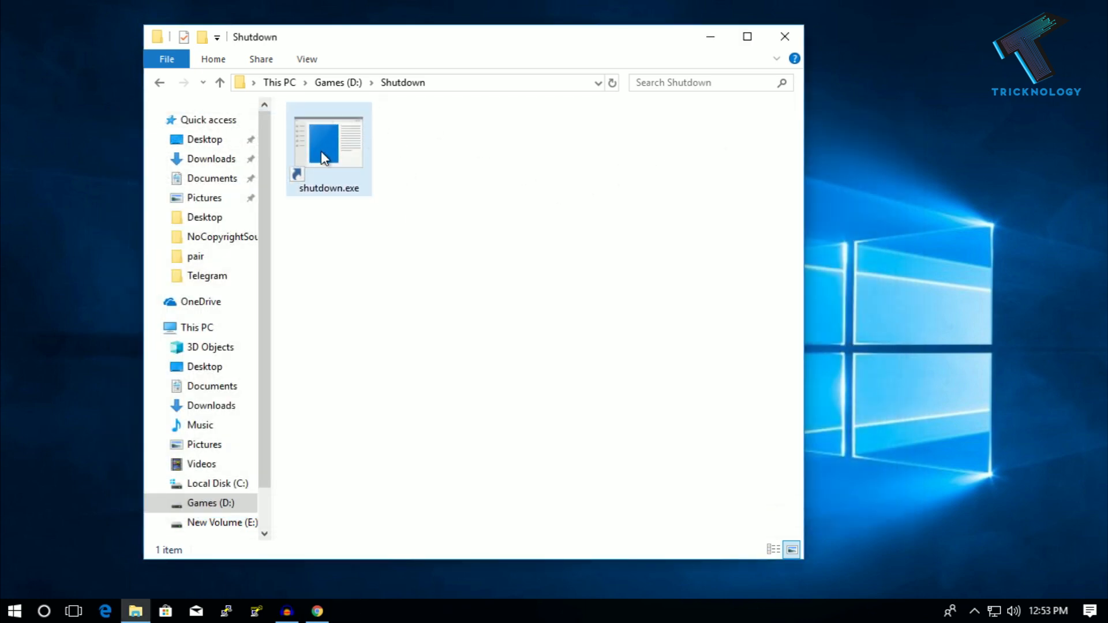
- Run shutdown.exe to schedule a 10-minute shutdown and close the sign-out warning
double_click(328, 141)
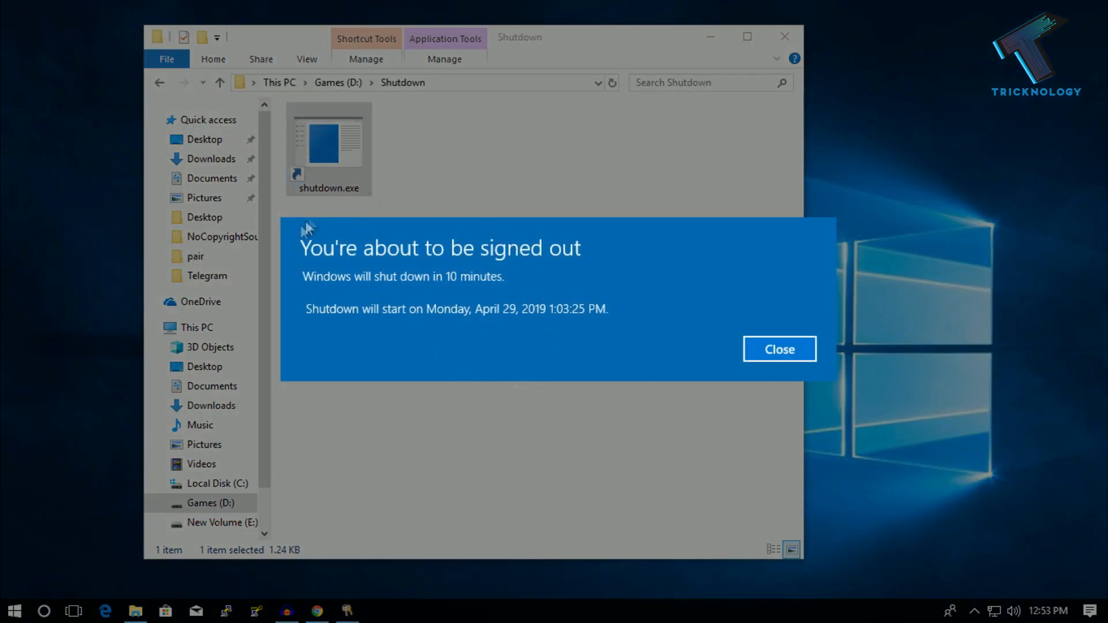
mouse_move(450, 262)
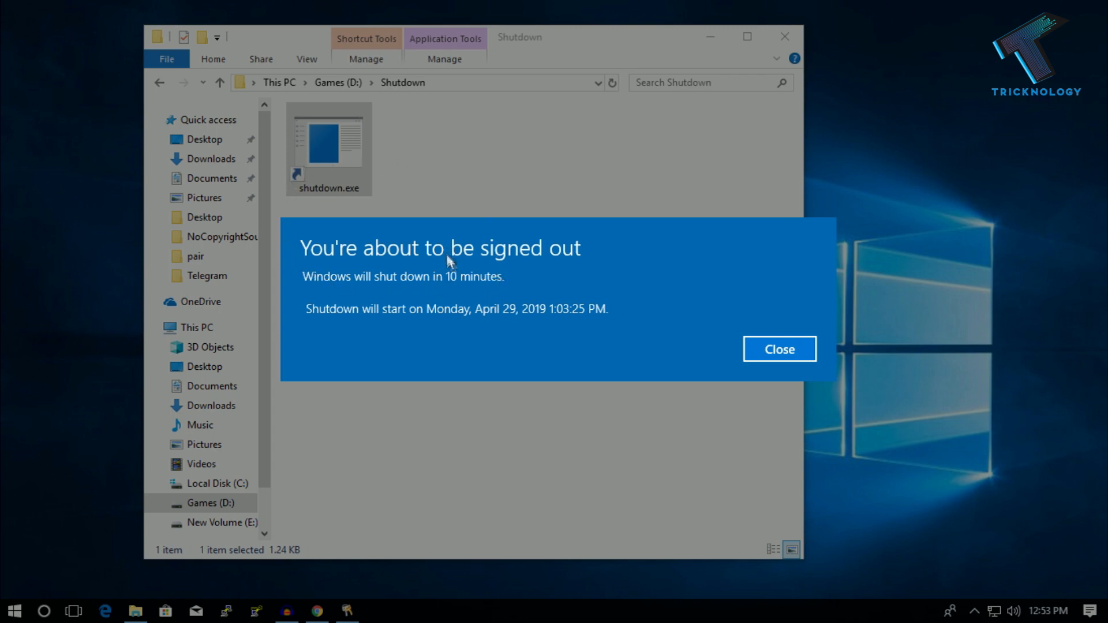
mouse_move(431, 290)
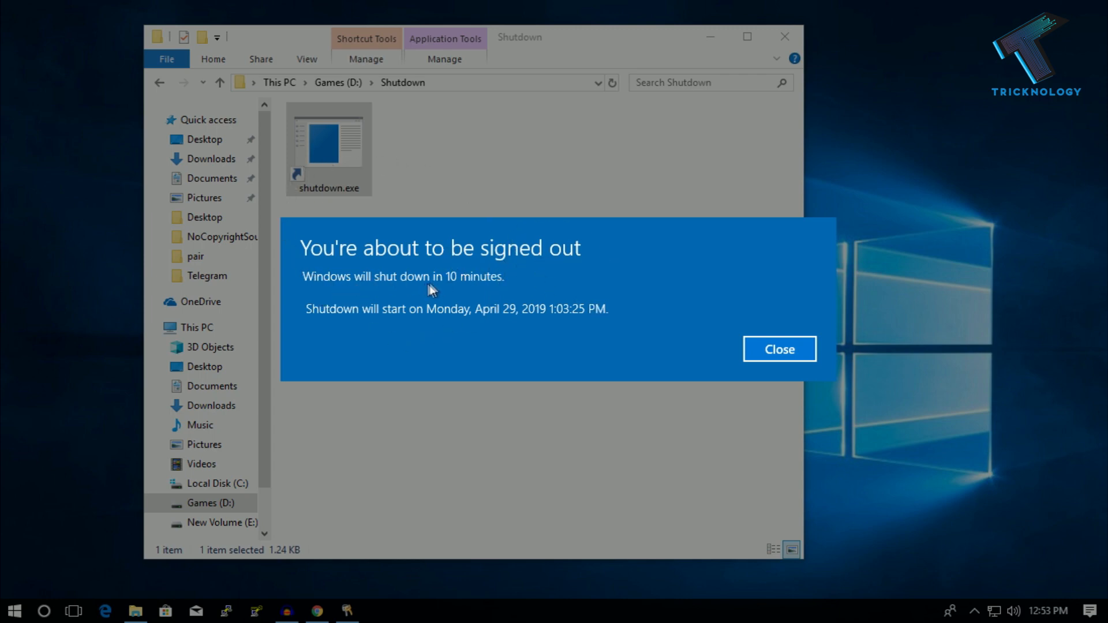
mouse_move(513, 311)
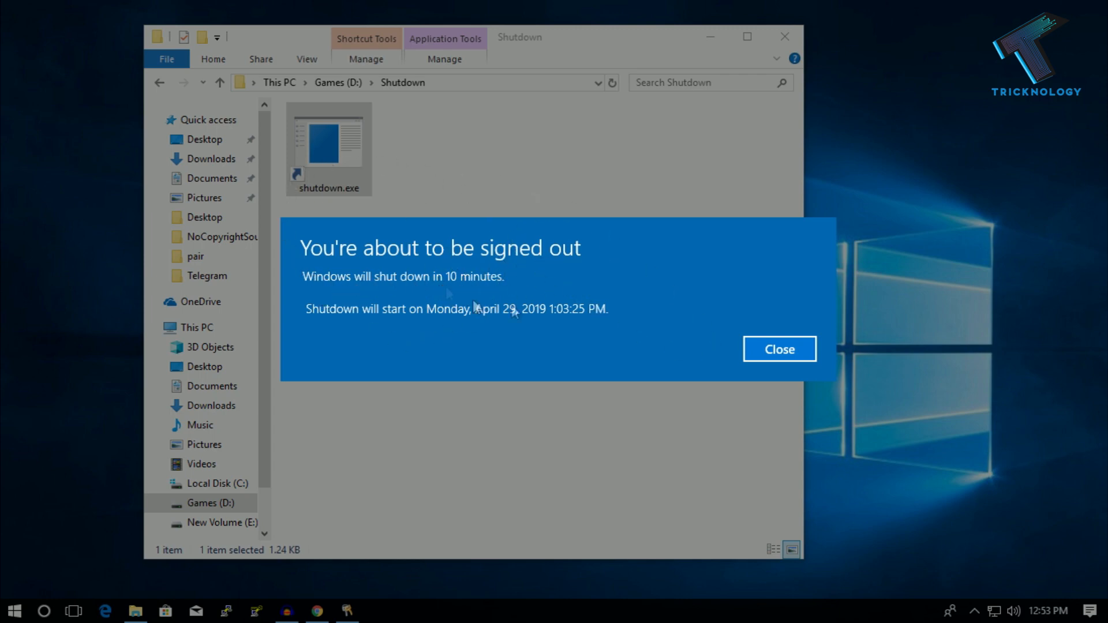
mouse_move(819, 352)
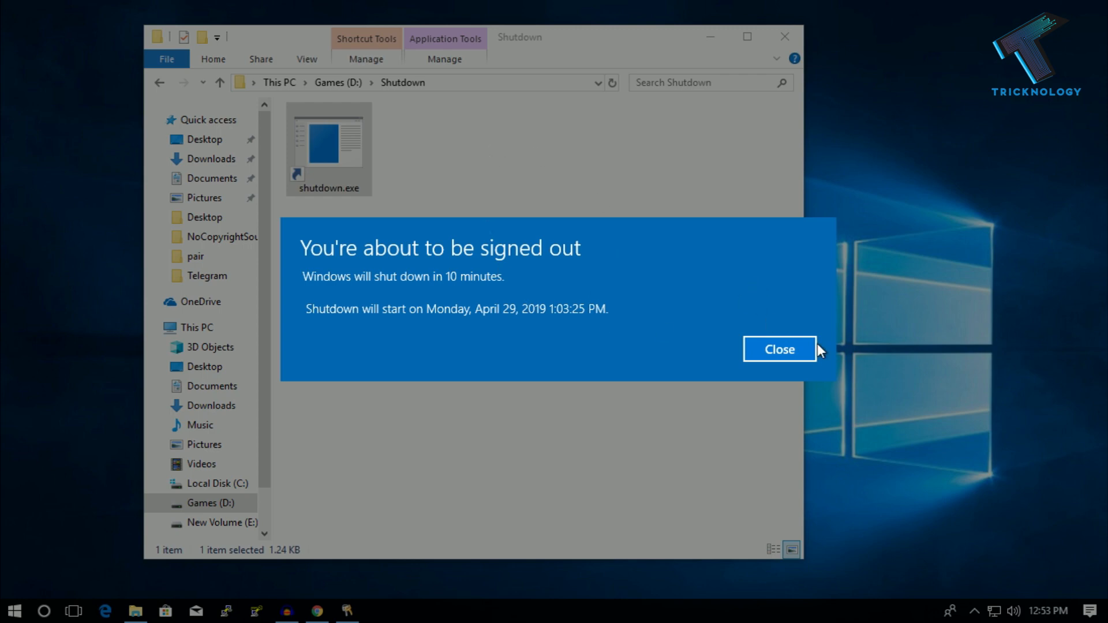
click(779, 349)
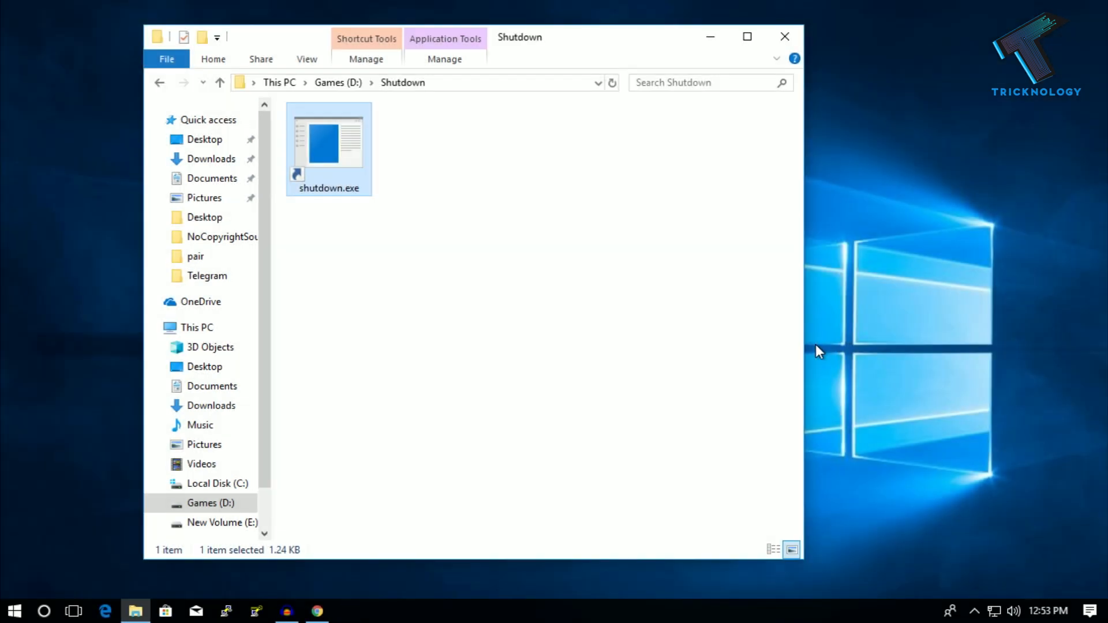